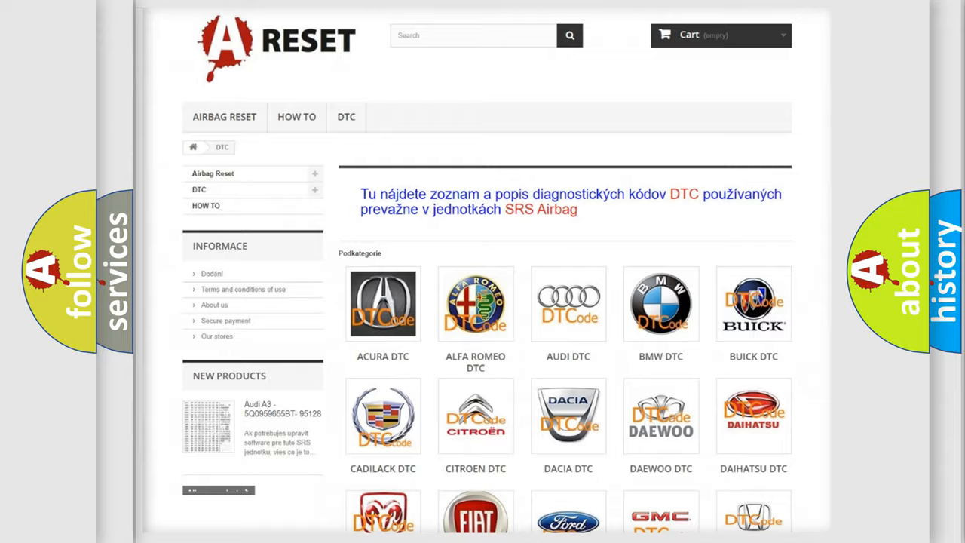
Scroll down the Nissan DTC page through its list of diagnostic code subcategories
{"action": "scroll", "scroll_direction": "down", "scroll_amount": 3}
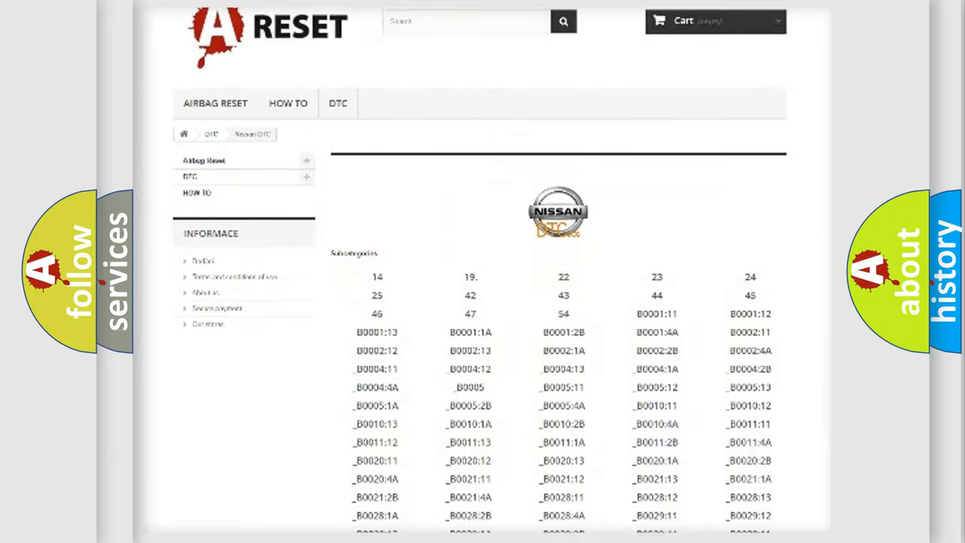
{"action": "scroll", "scroll_direction": "down", "scroll_amount": 3}
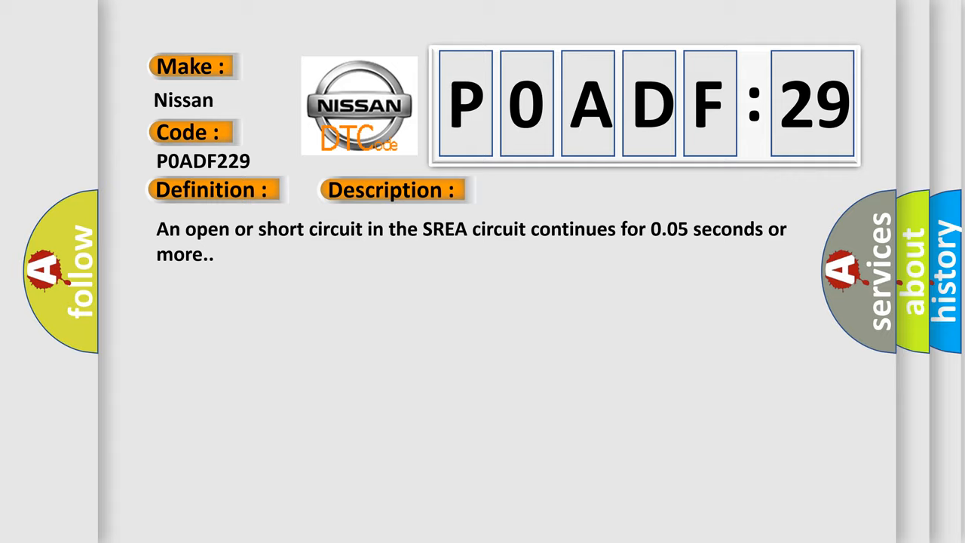
Reveal the P0ADF229 Cause entry: SREA circuit master cylinder solenoid
{"action": "left_click", "coordinate": [554, 189]}
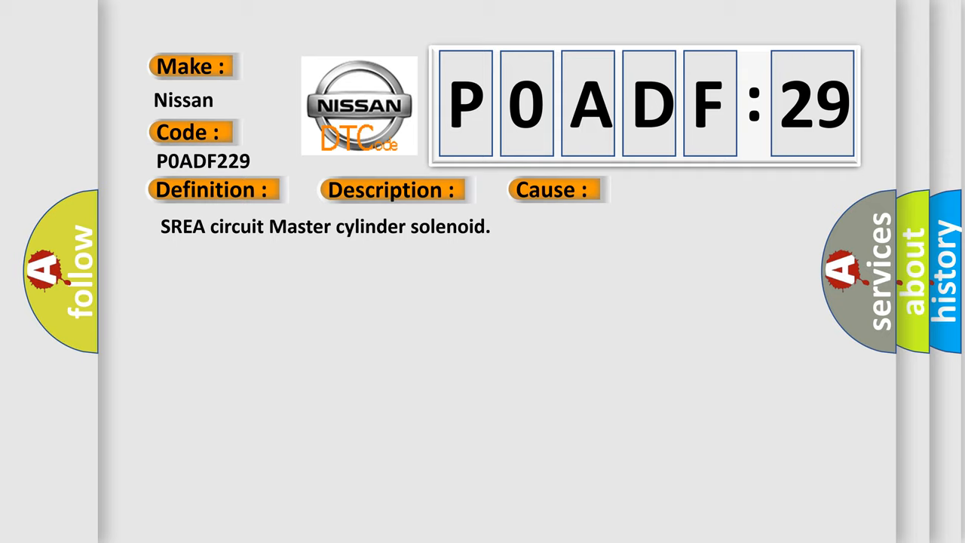